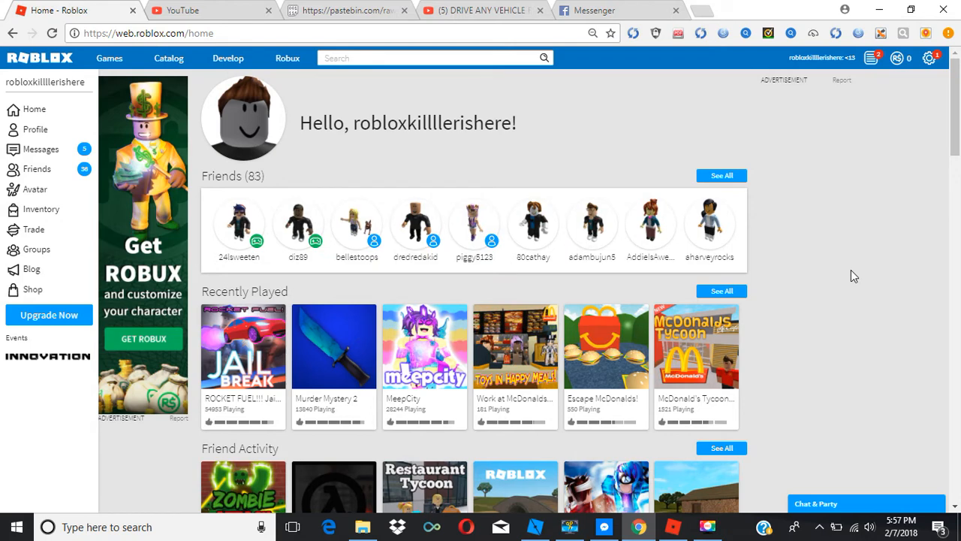
{"action": "mouse_move", "coordinate": [40, 209]}
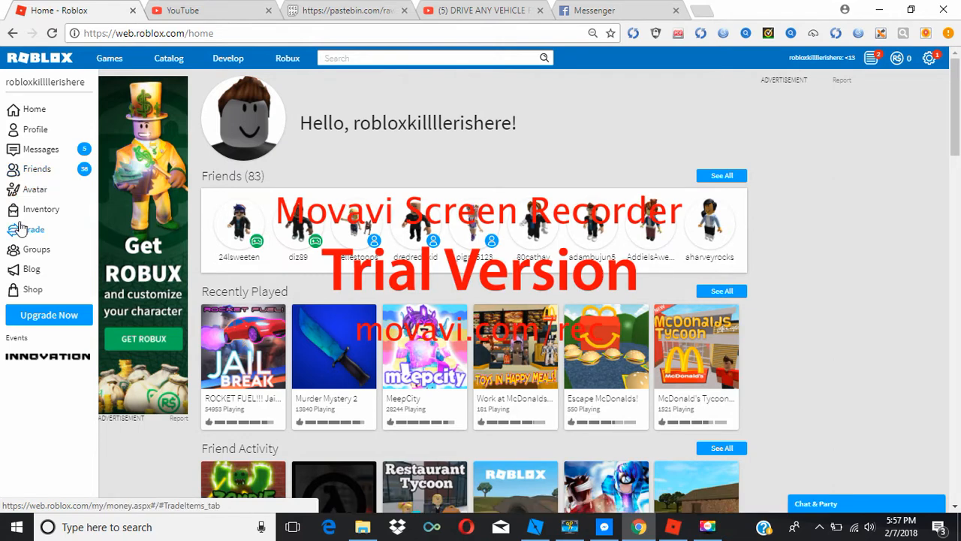
{"action": "mouse_move", "coordinate": [47, 177]}
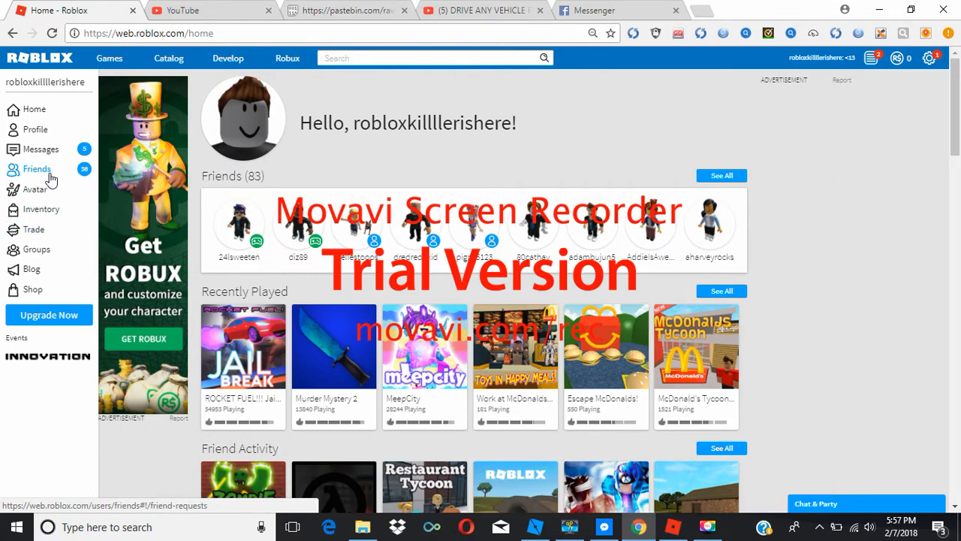
{"action": "mouse_move", "coordinate": [36, 189]}
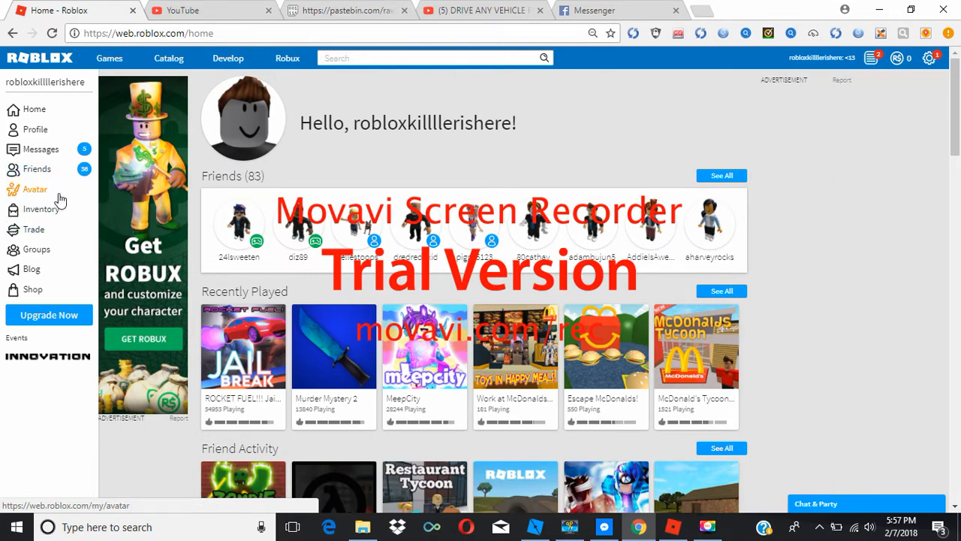
{"action": "mouse_move", "coordinate": [33, 228]}
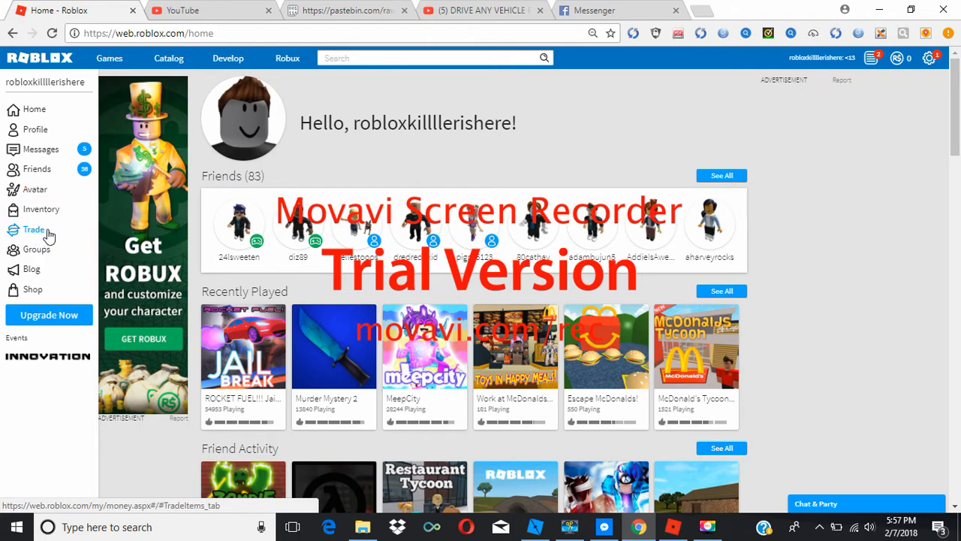
Show the Trade page's Promotion section with the link generator and New Visitors chart.
{"action": "left_click", "coordinate": [34, 228]}
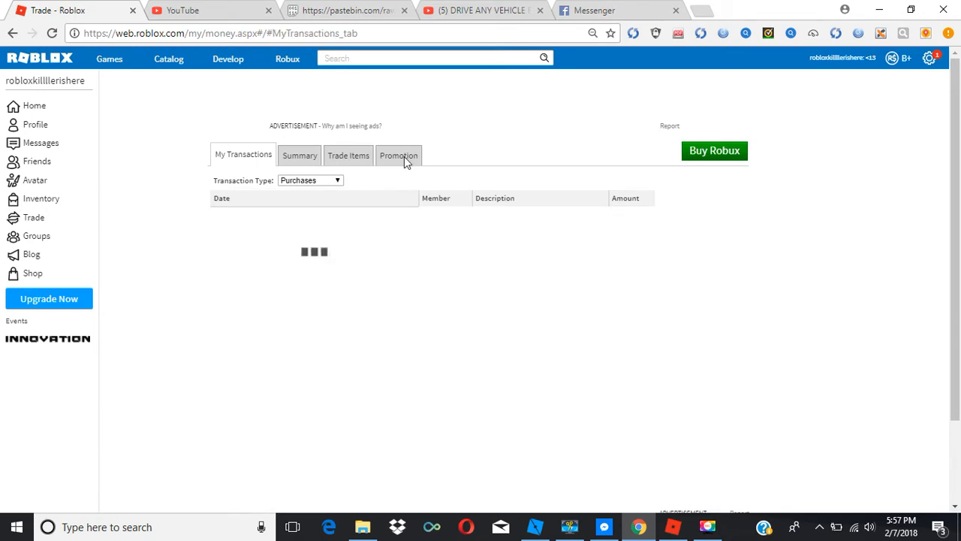
{"action": "left_click", "coordinate": [399, 155]}
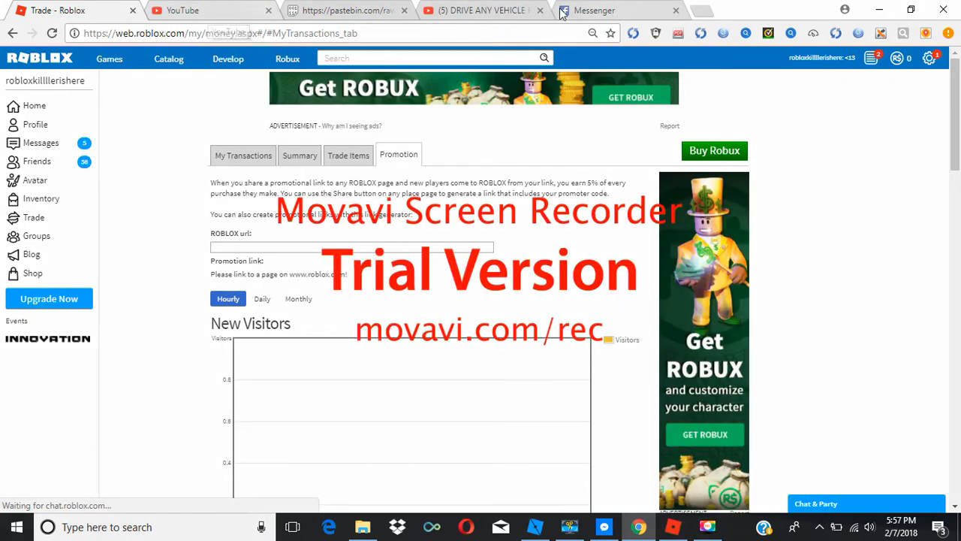
Browse the home page in a new tab, then reach the Games listing with Popular and Top Earning rows.
{"action": "left_click", "coordinate": [688, 9]}
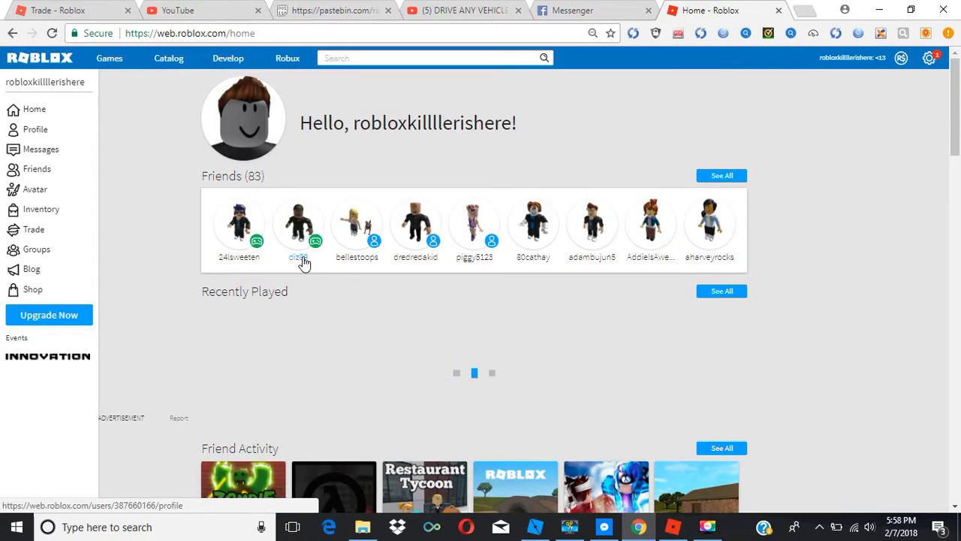
{"action": "scroll", "scroll_direction": "down", "scroll_amount": 3}
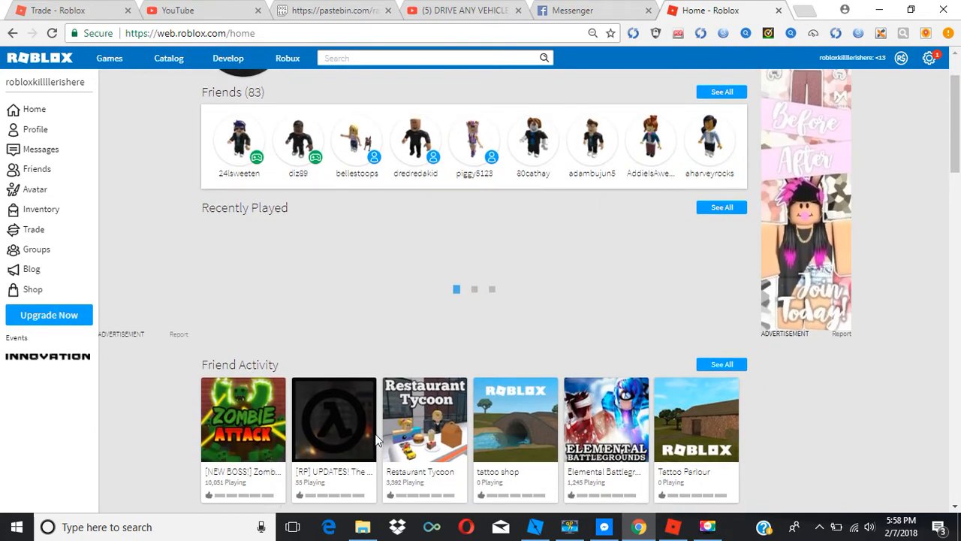
{"action": "scroll", "scroll_direction": "down", "scroll_amount": 3}
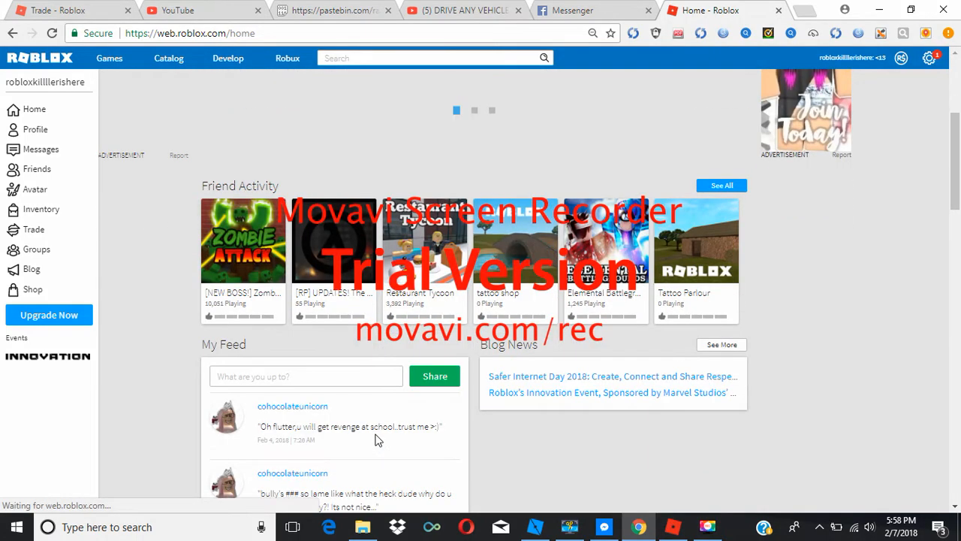
{"action": "scroll", "scroll_direction": "down", "scroll_amount": 3}
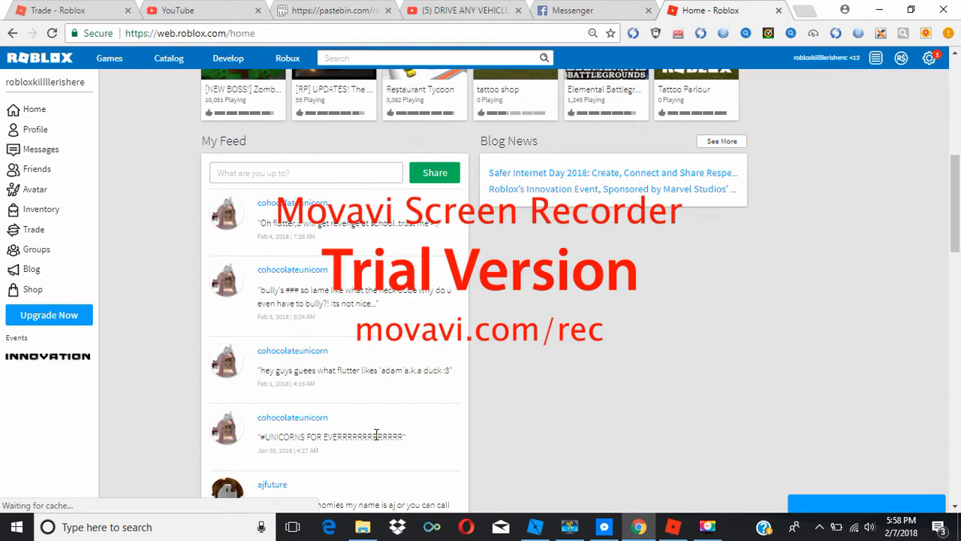
{"action": "scroll", "scroll_direction": "up", "scroll_amount": 3}
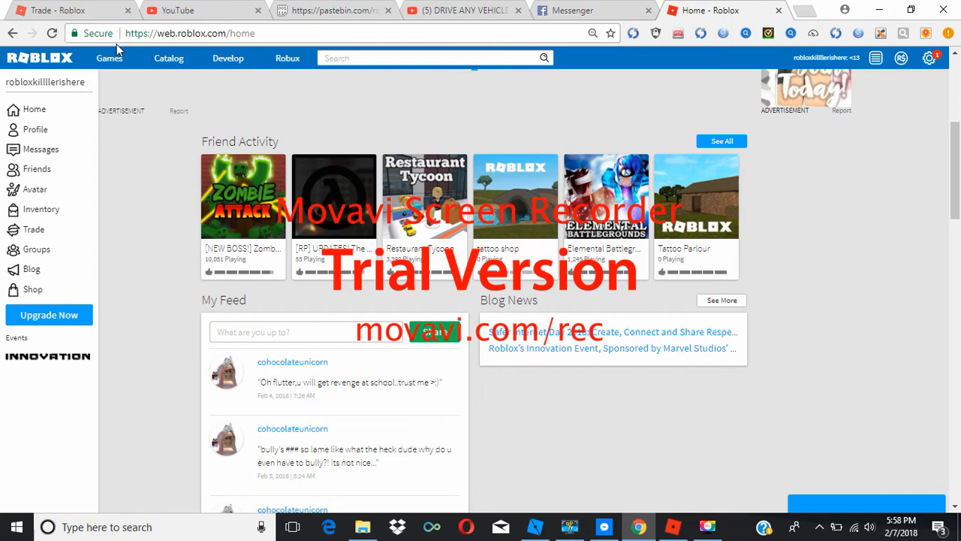
{"action": "left_click", "coordinate": [109, 59]}
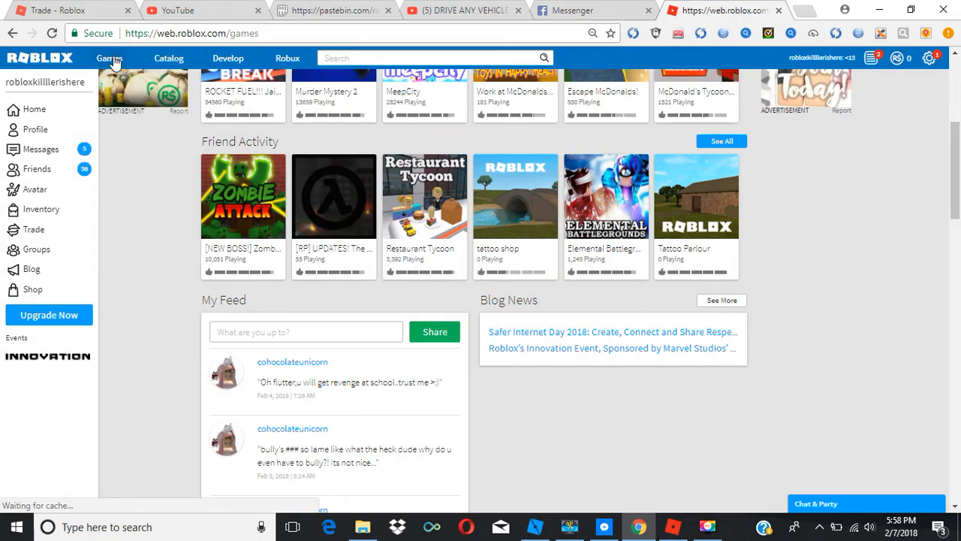
{"action": "left_click", "coordinate": [113, 58]}
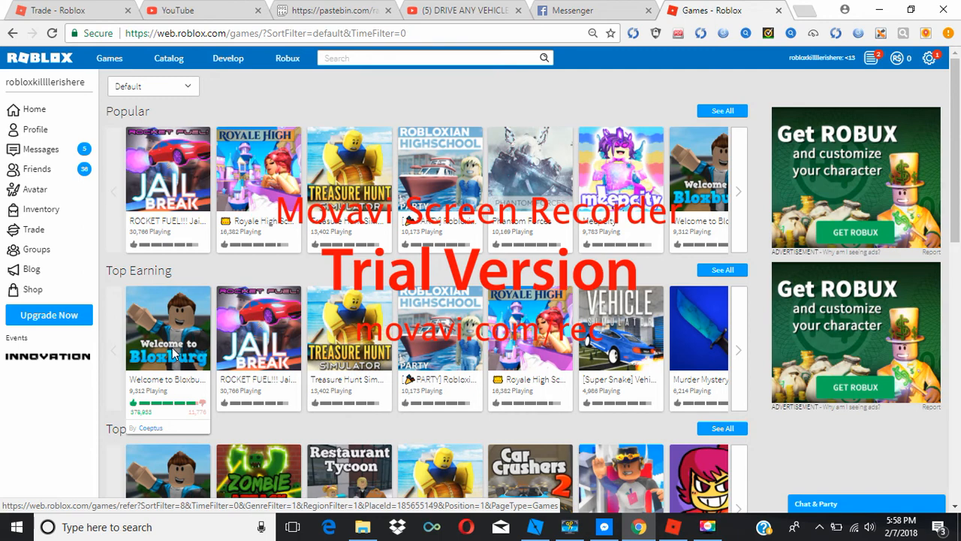
Use the Welcome to Bloxburg address as the promotion link and review the Signups and Revenue charts.
{"action": "left_click", "coordinate": [169, 327]}
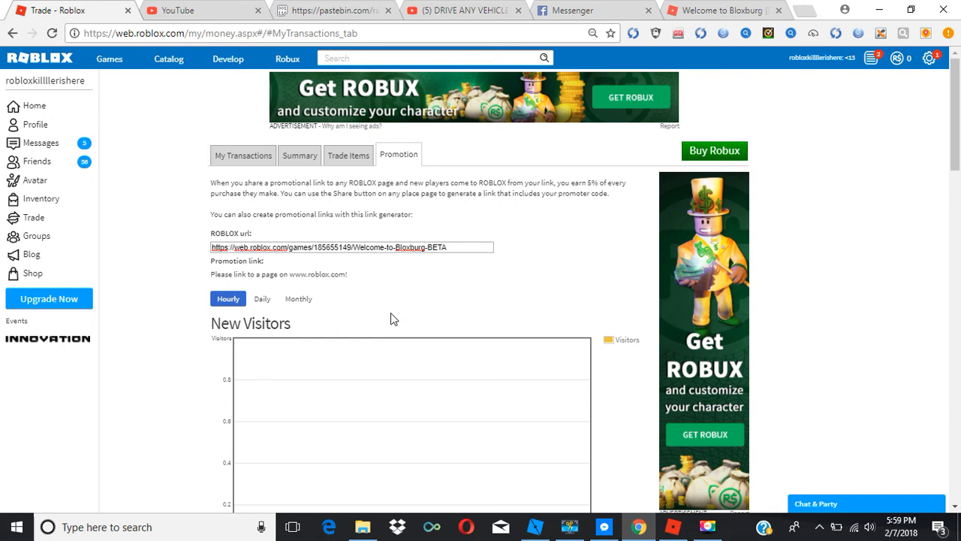
{"action": "mouse_move", "coordinate": [513, 309]}
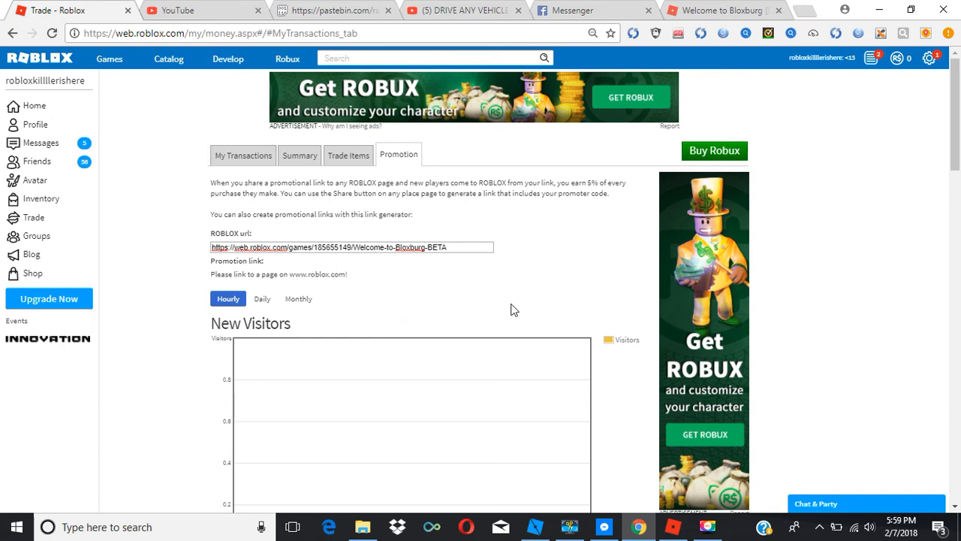
{"action": "scroll", "scroll_direction": "down", "scroll_amount": 3}
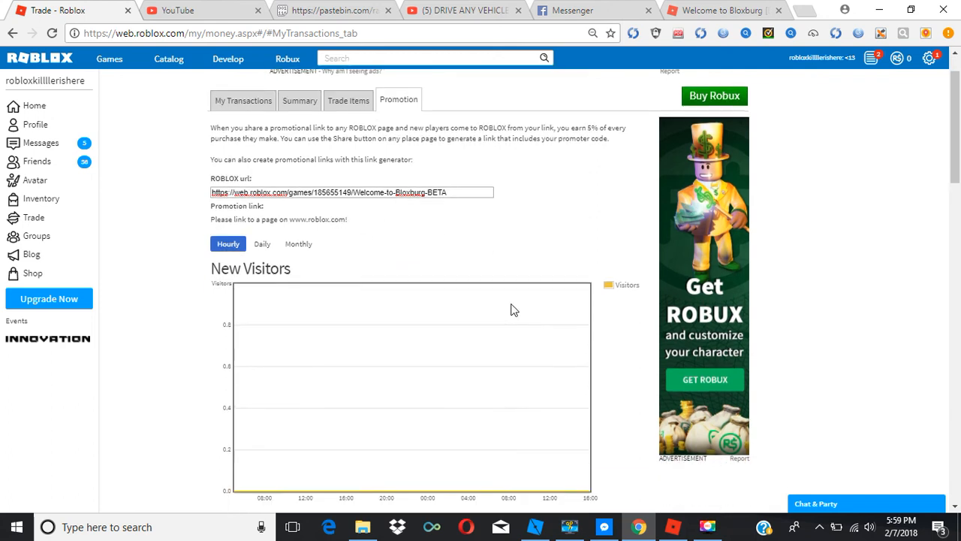
{"action": "scroll", "scroll_direction": "down", "scroll_amount": 3}
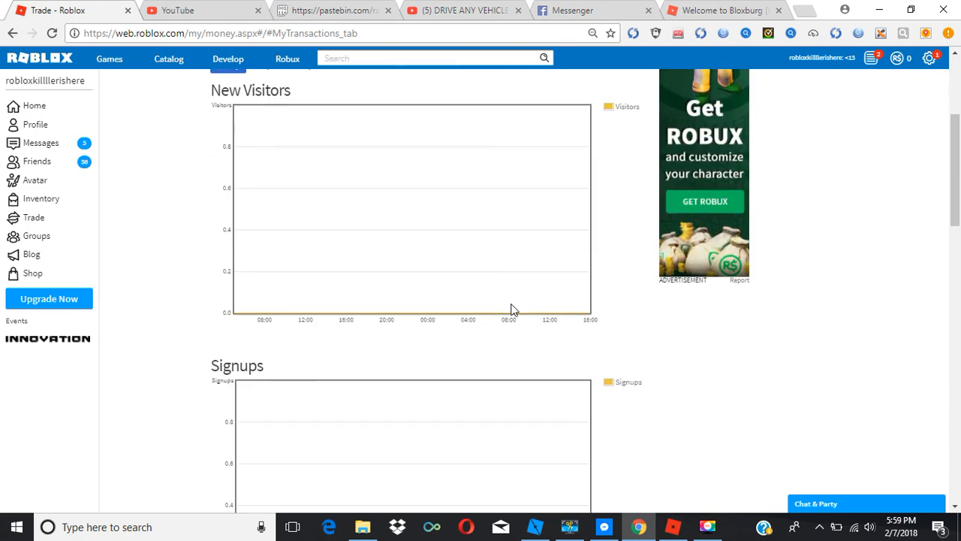
{"action": "scroll", "scroll_direction": "down", "scroll_amount": 3}
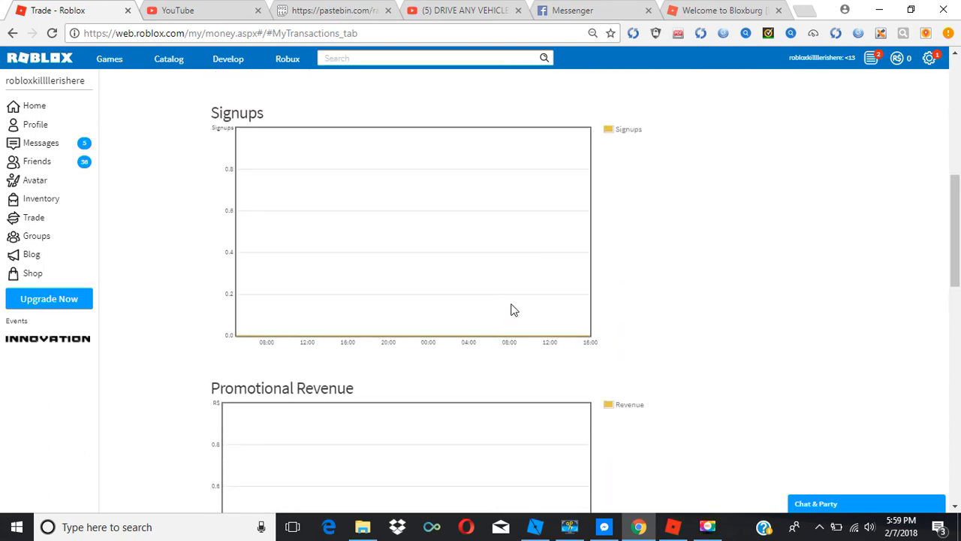